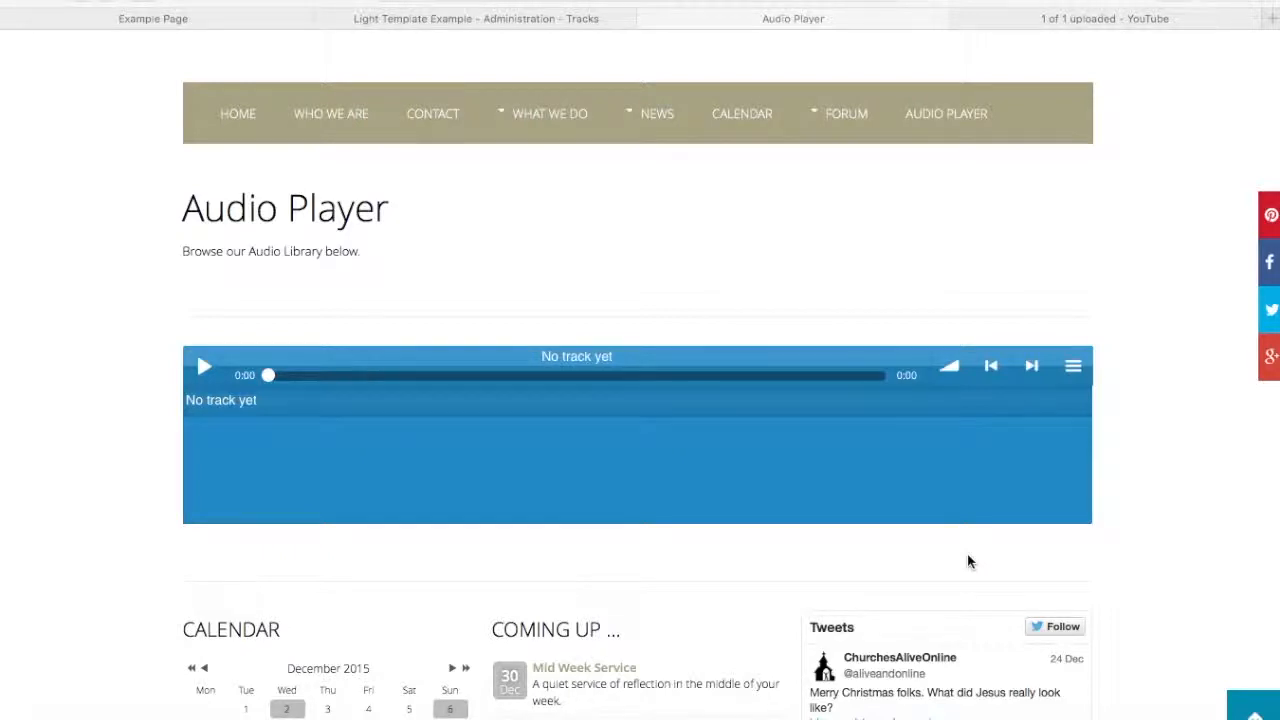
pyautogui.moveTo(865, 526)
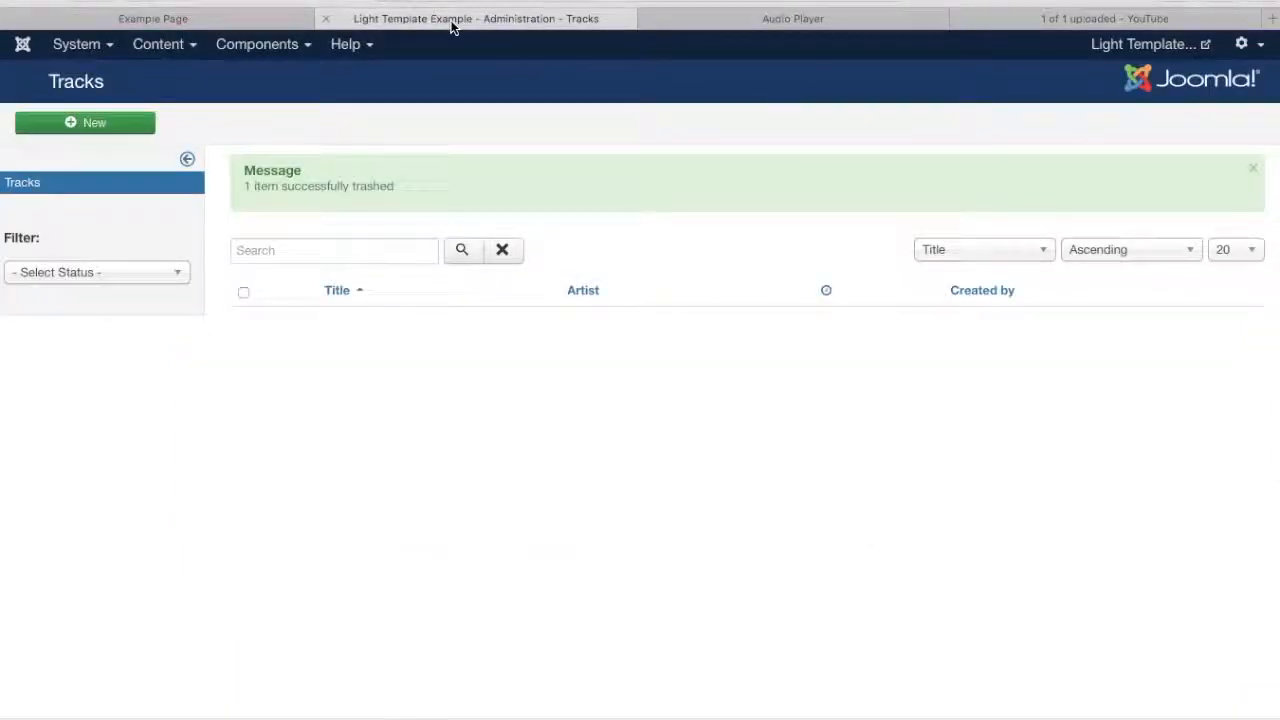
# Open the empty Myplayer Tracks list from the Components menu.
pyautogui.click(257, 43)
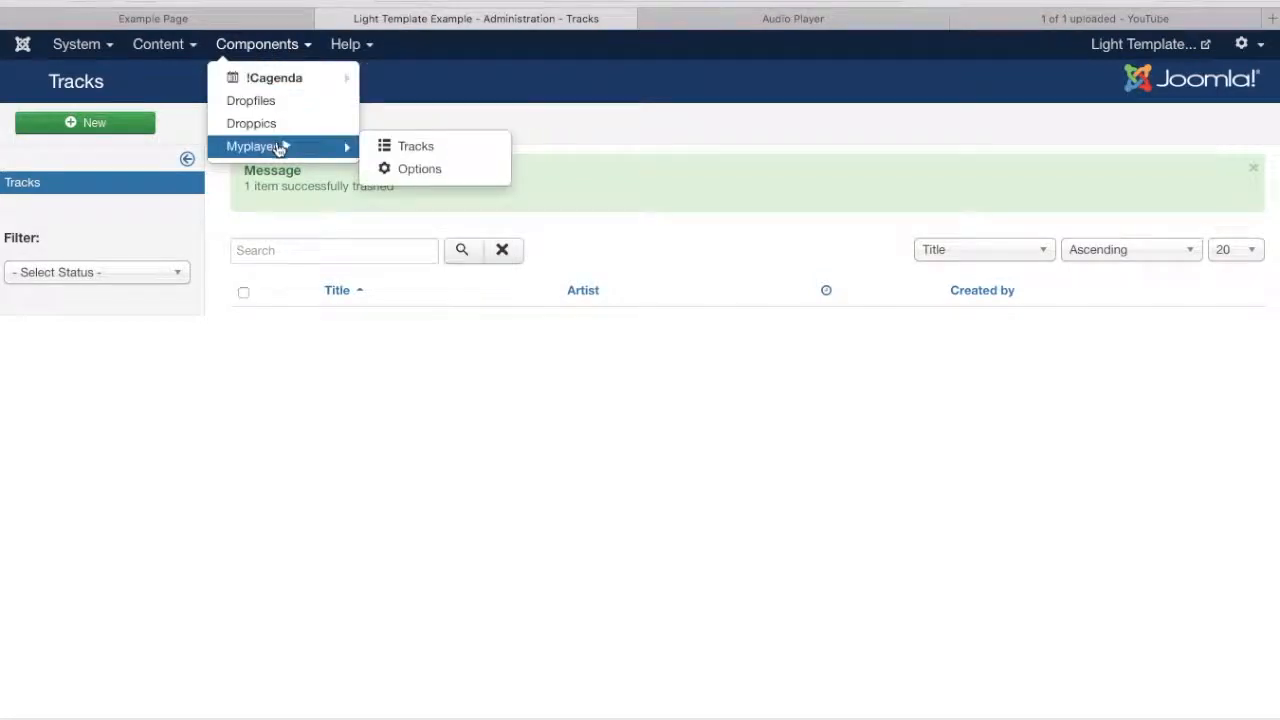
pyautogui.moveTo(344, 162)
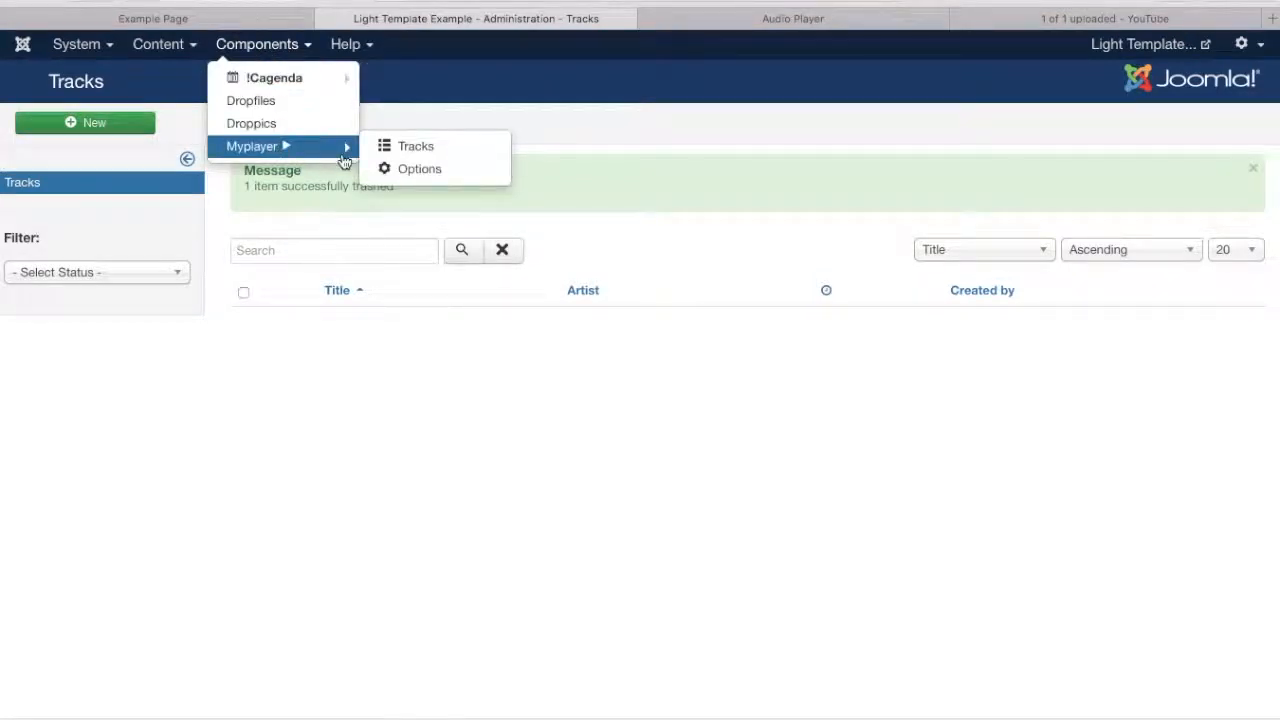
pyautogui.moveTo(355, 160)
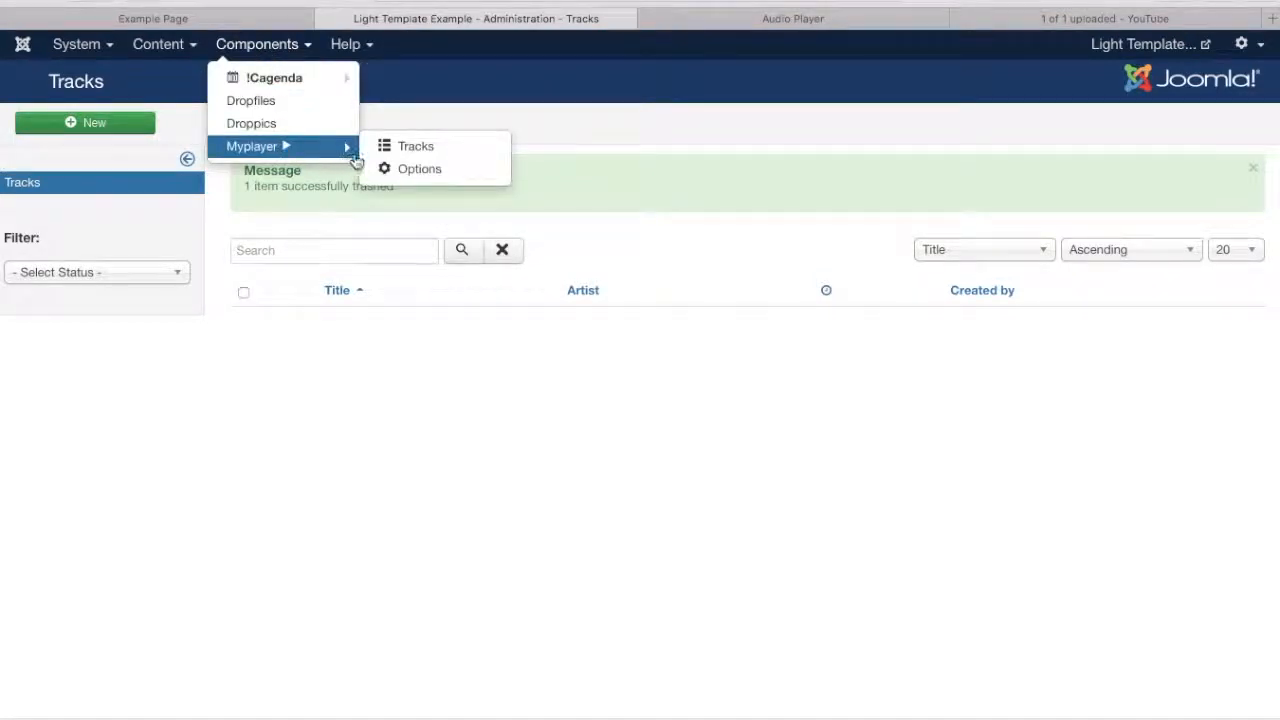
pyautogui.moveTo(415, 146)
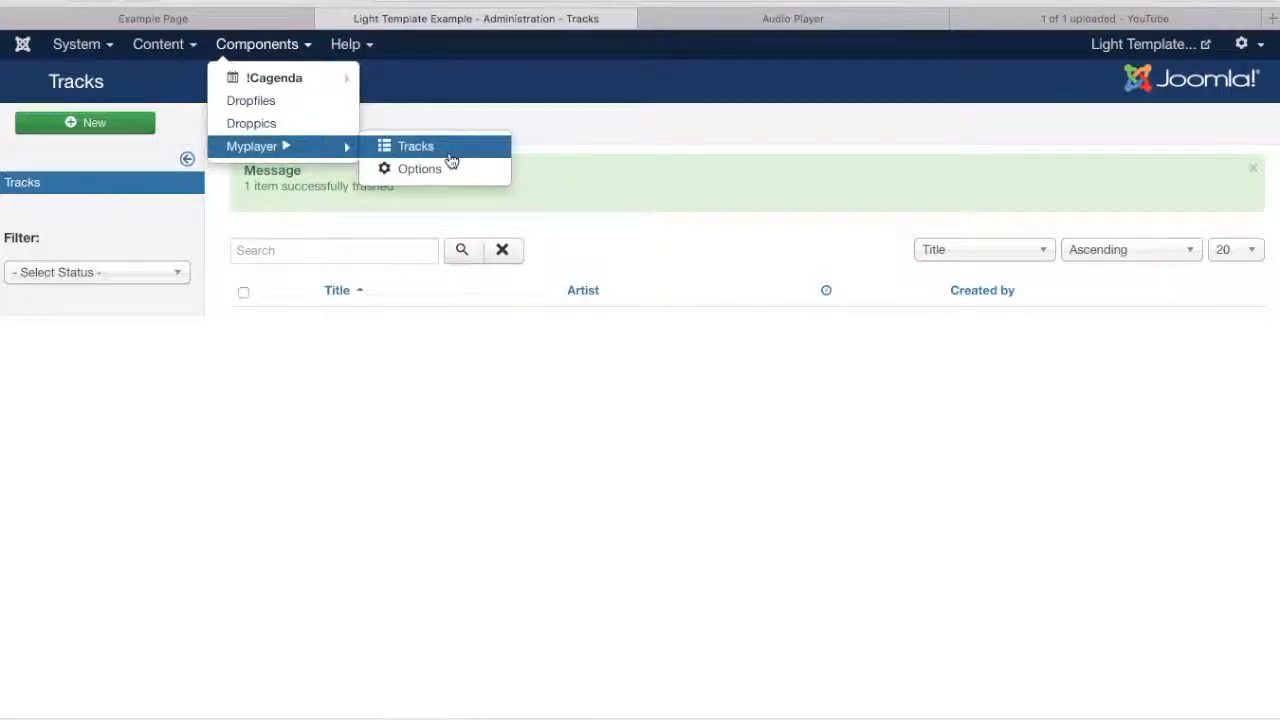
pyautogui.click(415, 146)
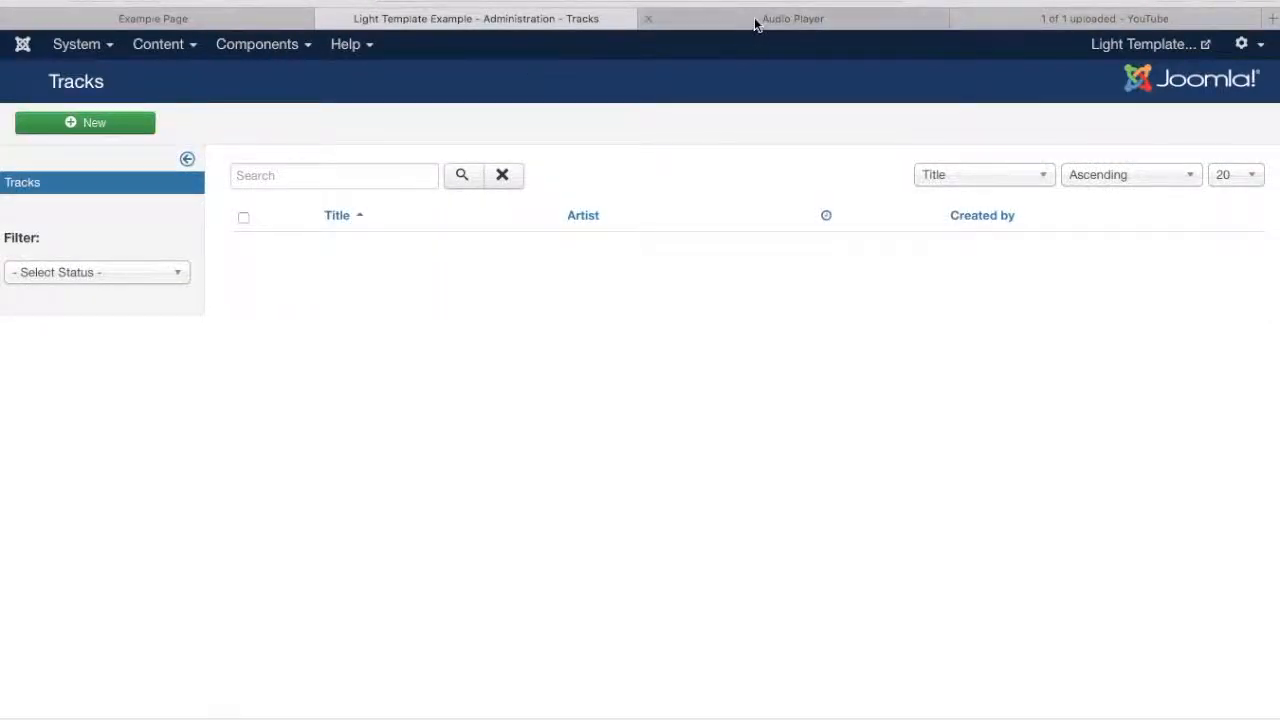
pyautogui.click(793, 18)
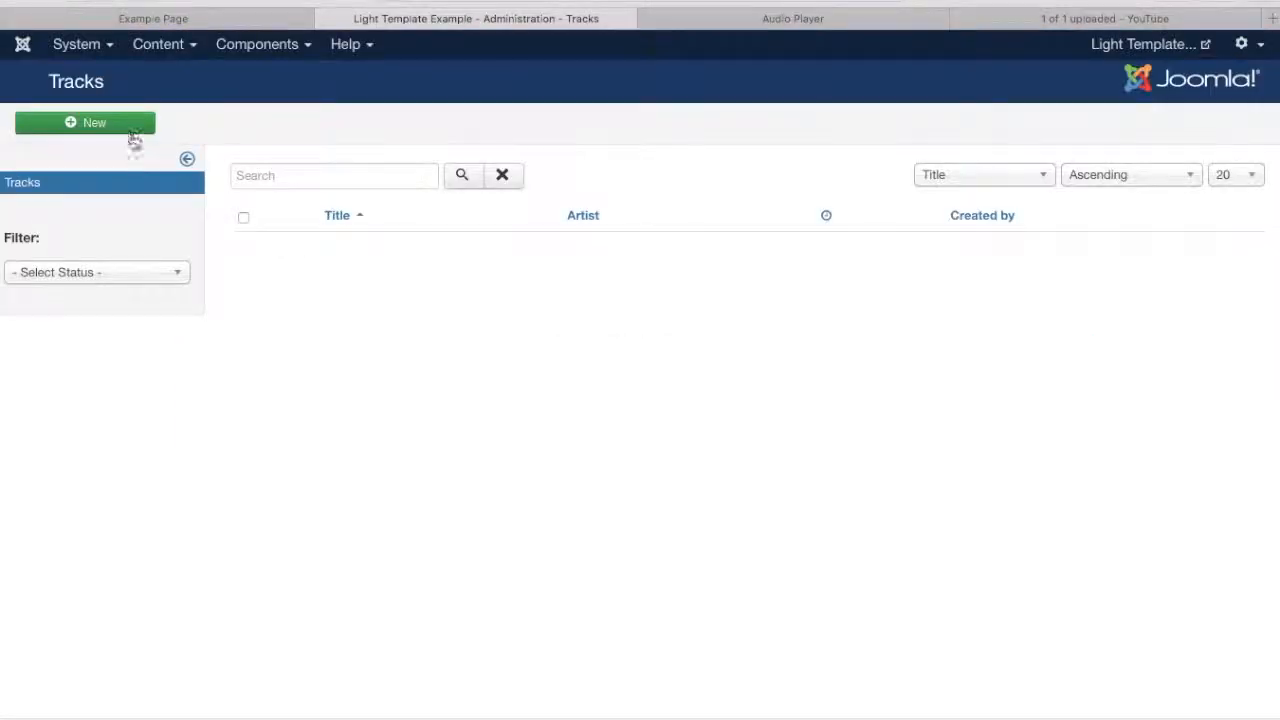
# Create a new track and attach amazing-grace-piano.mp3 as its audio file.
pyautogui.click(85, 122)
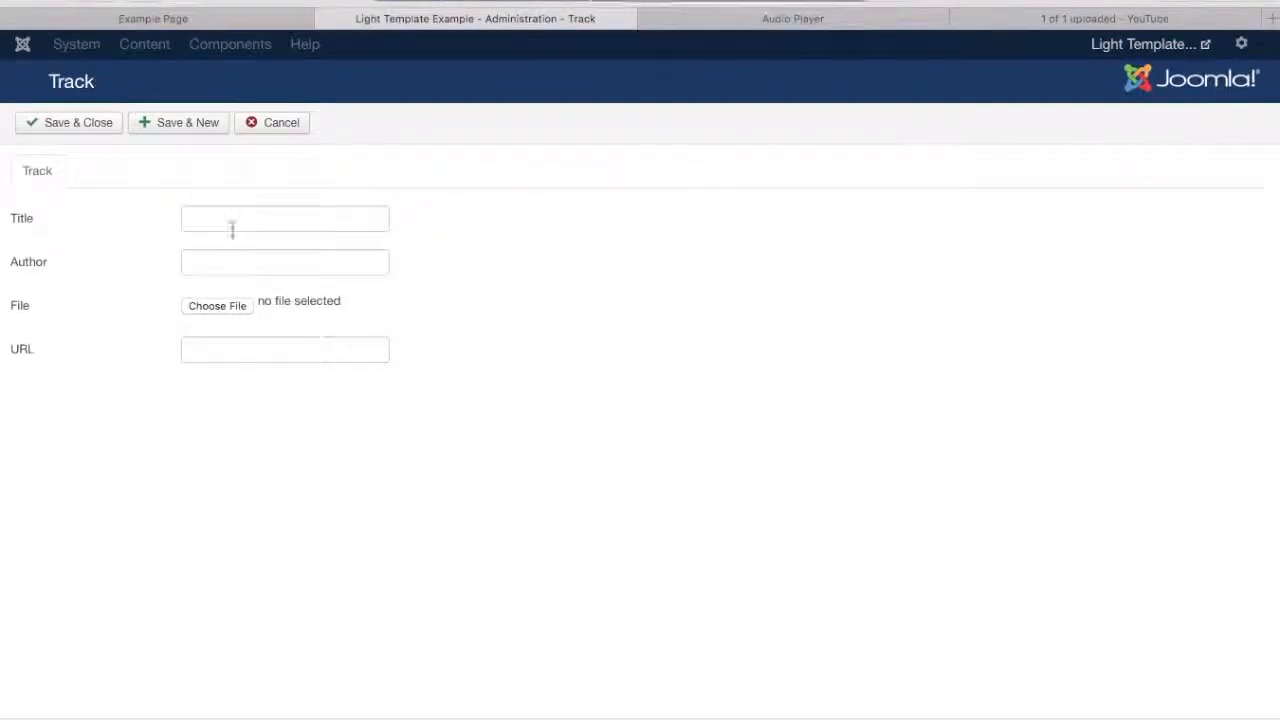
pyautogui.click(285, 218)
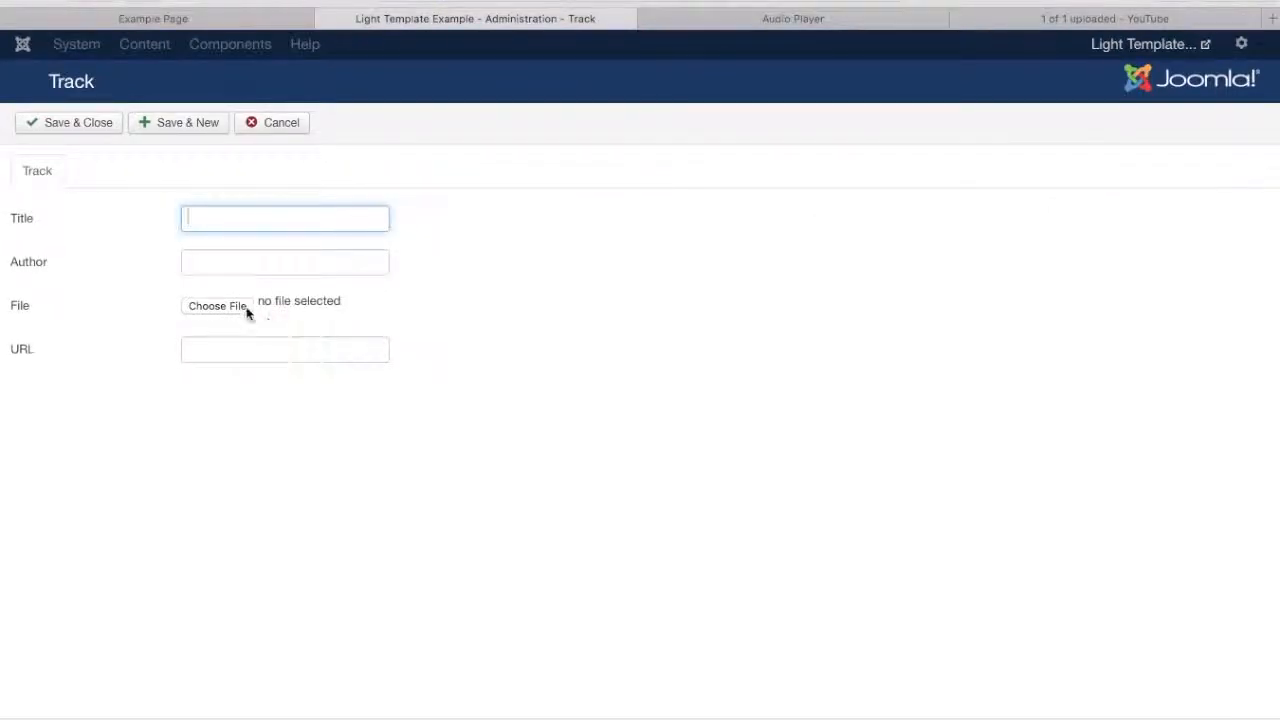
pyautogui.click(284, 261)
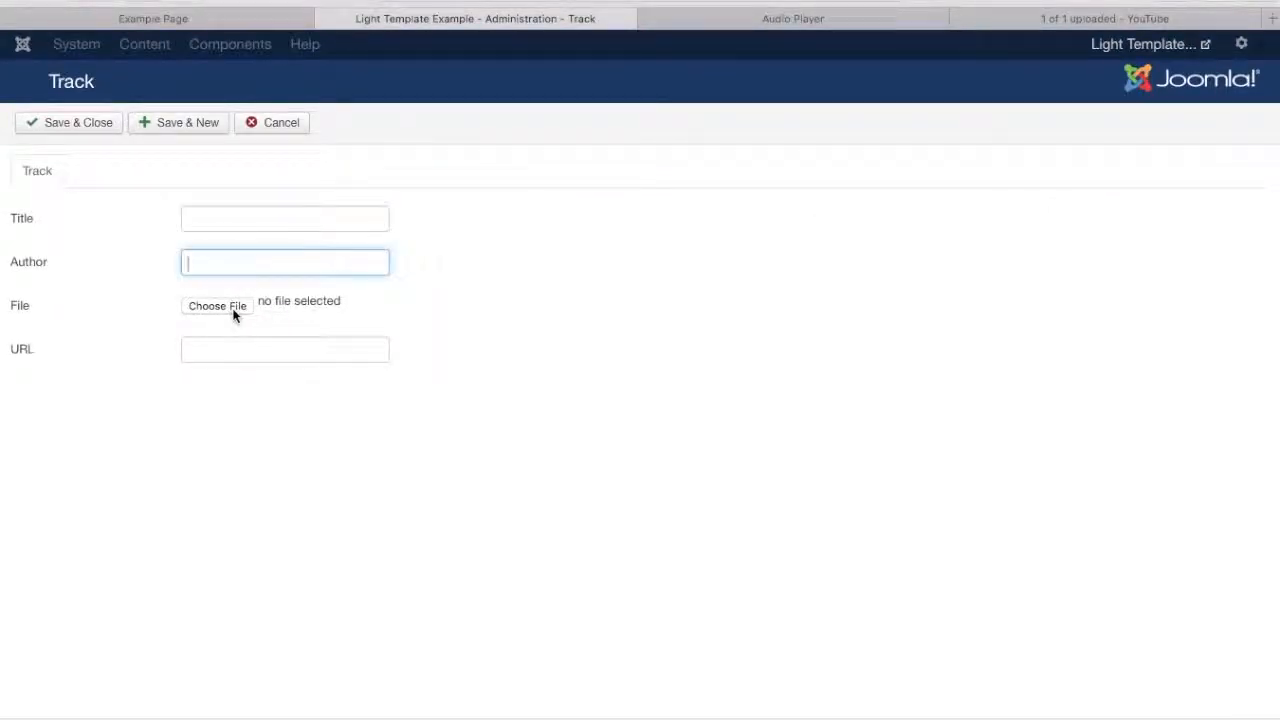
pyautogui.click(217, 306)
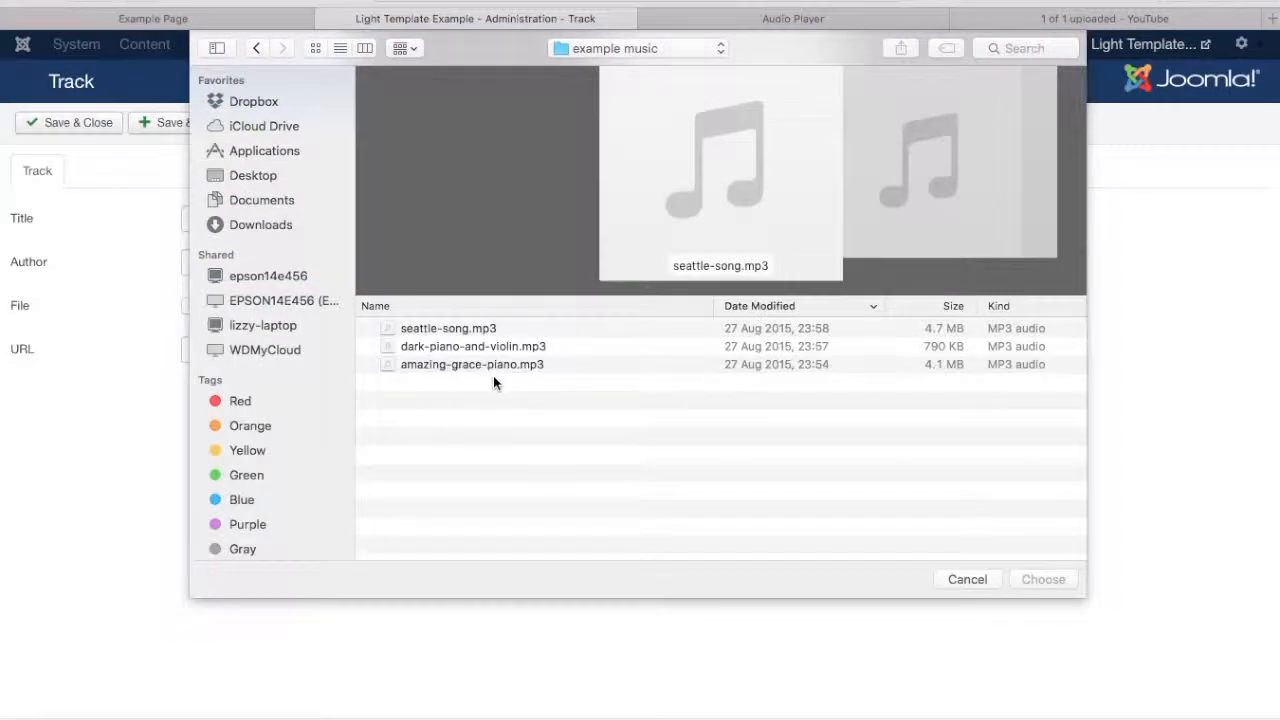
pyautogui.moveTo(454, 371)
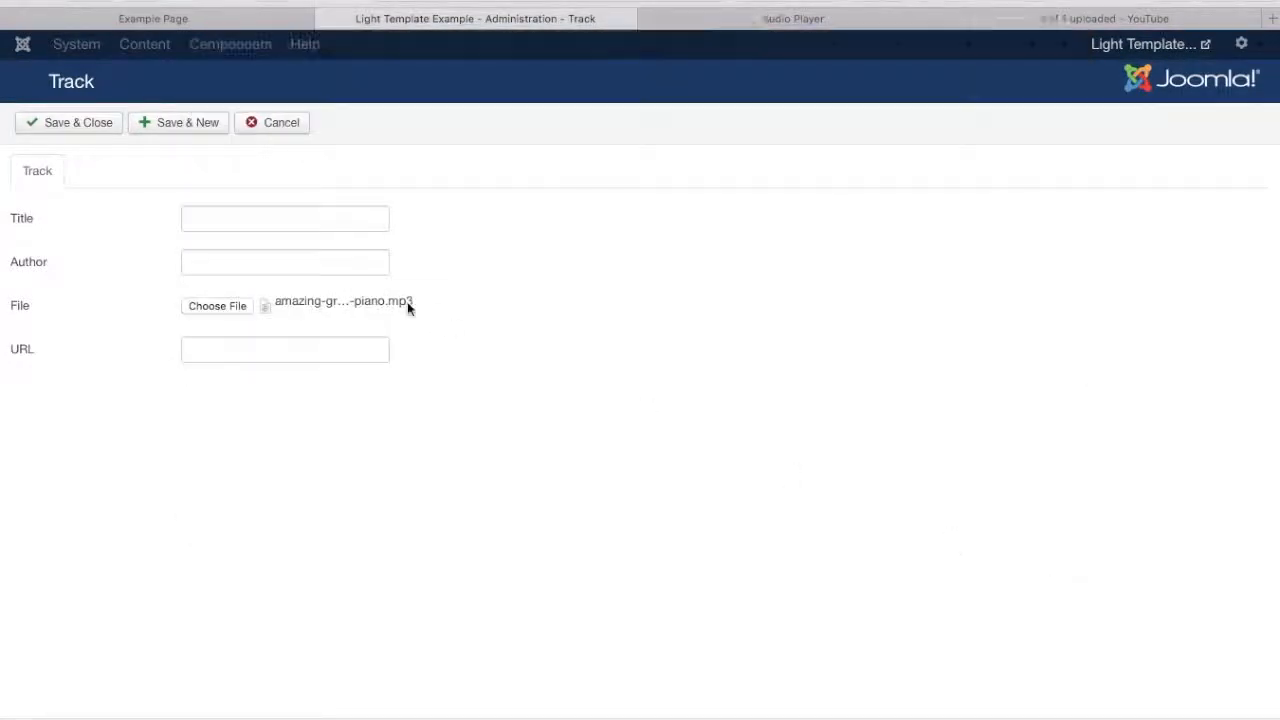
pyautogui.click(285, 218)
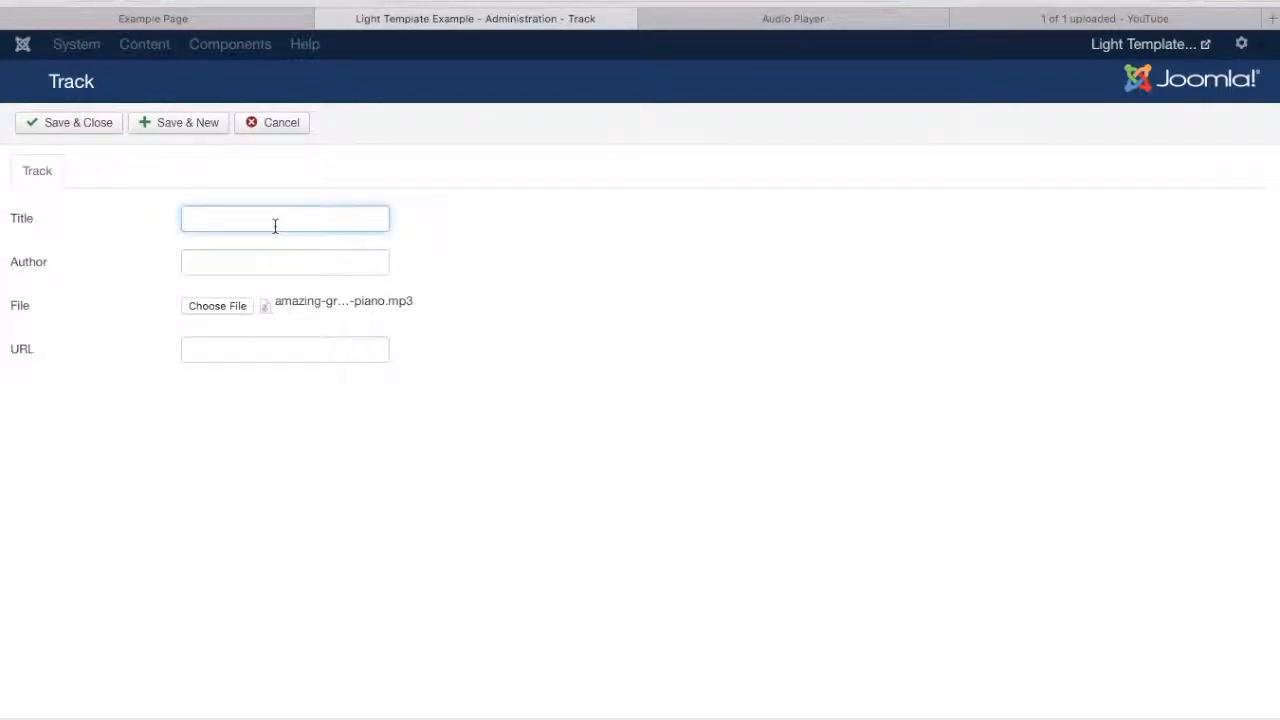
# Enter title 'Amazing Grace' and author 'Revd V. Priestly', then save and close.
pyautogui.write('Amazing Gra')
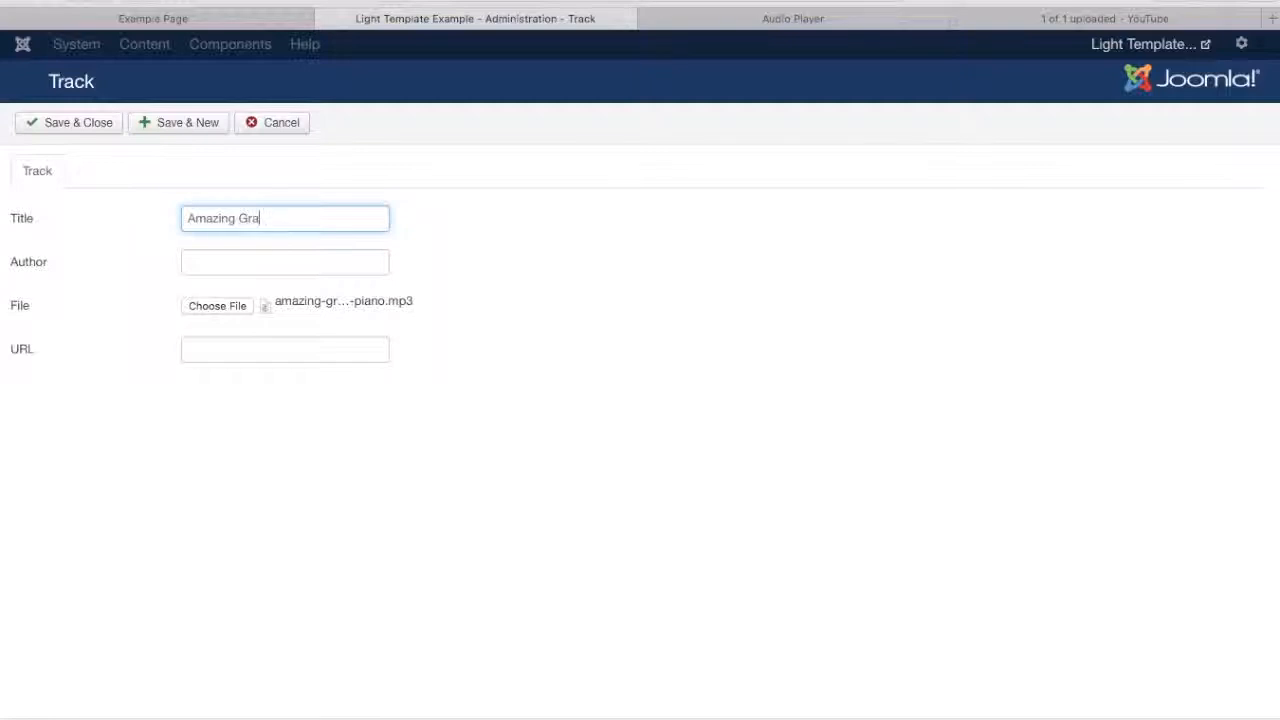
pyautogui.write('Rev')
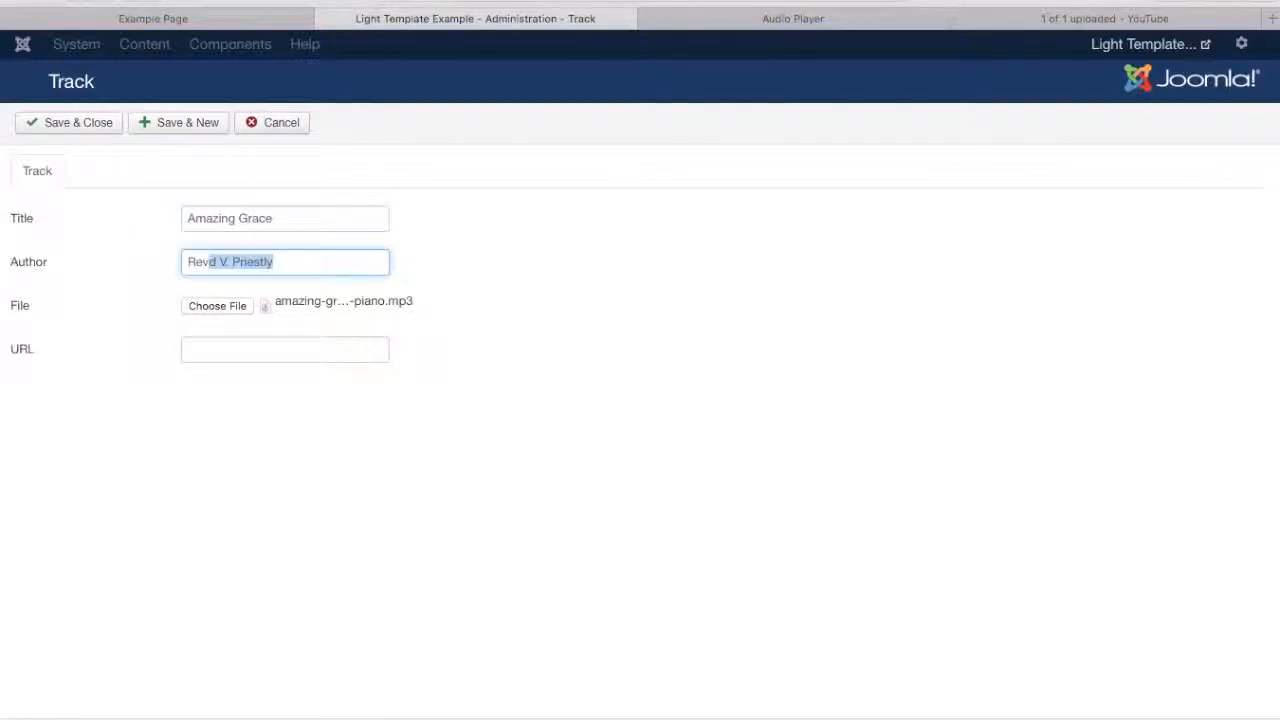
pyautogui.click(307, 261)
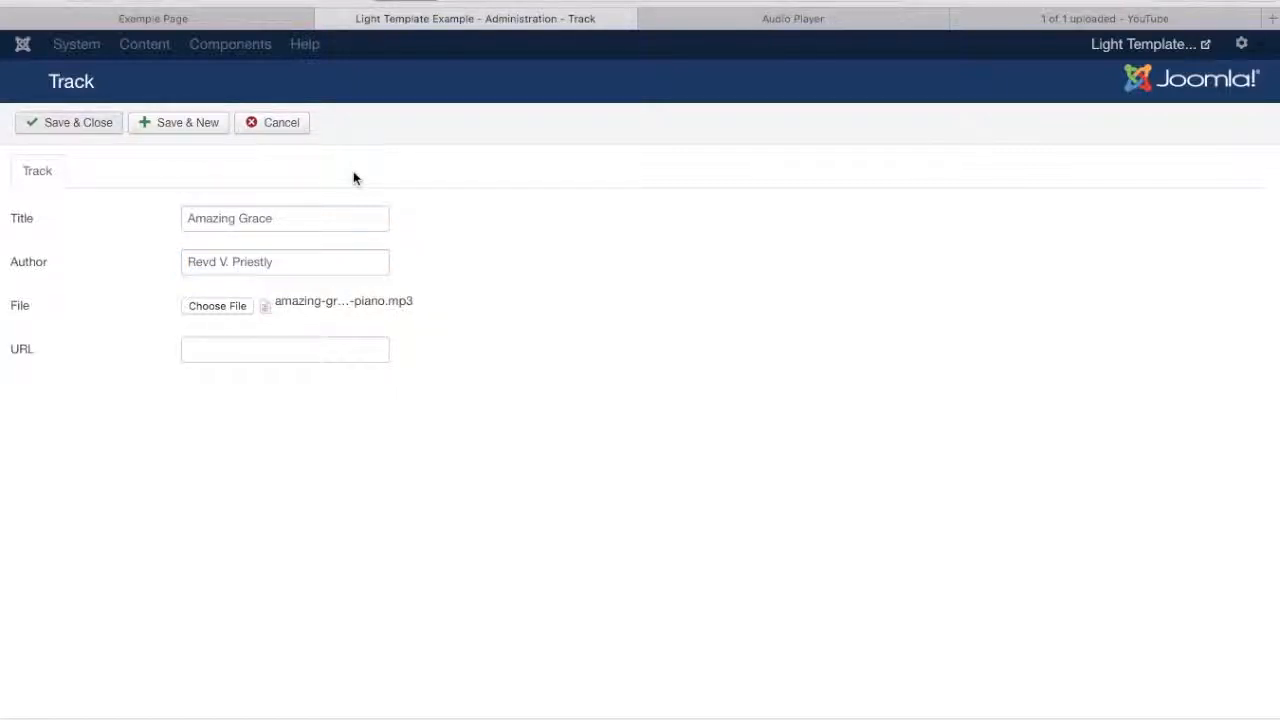
pyautogui.moveTo(415, 207)
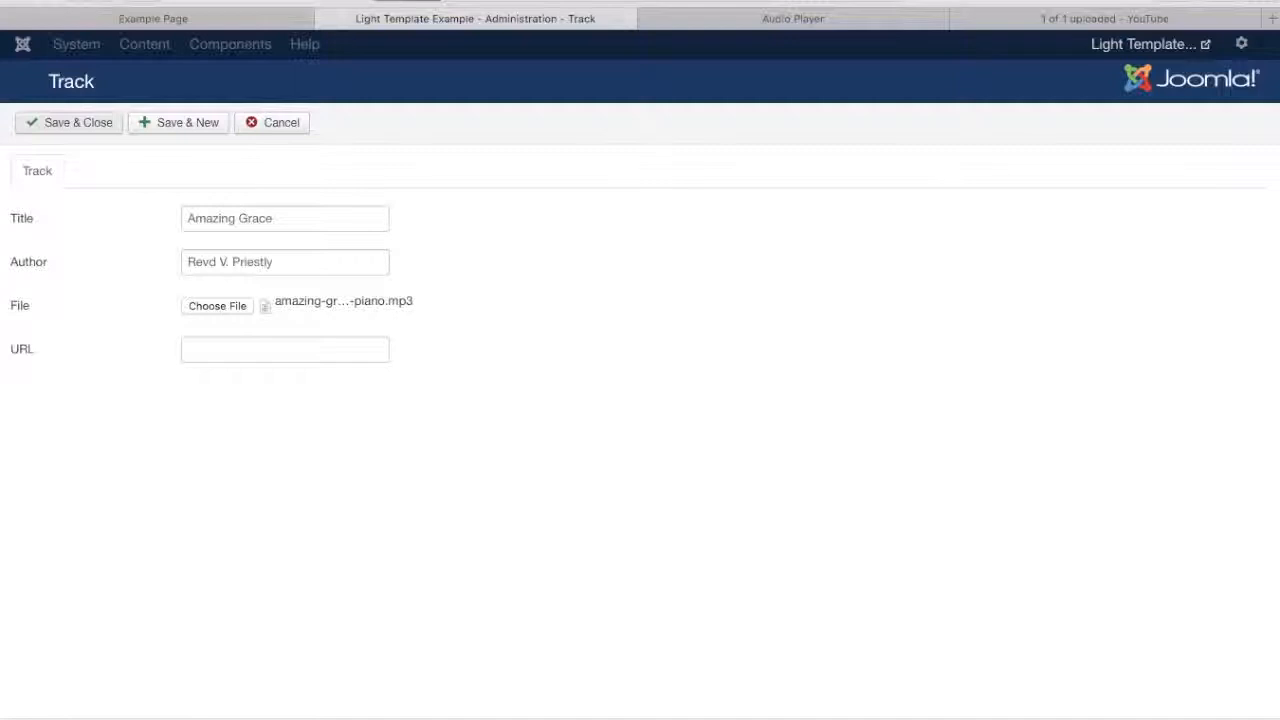
pyautogui.click(69, 122)
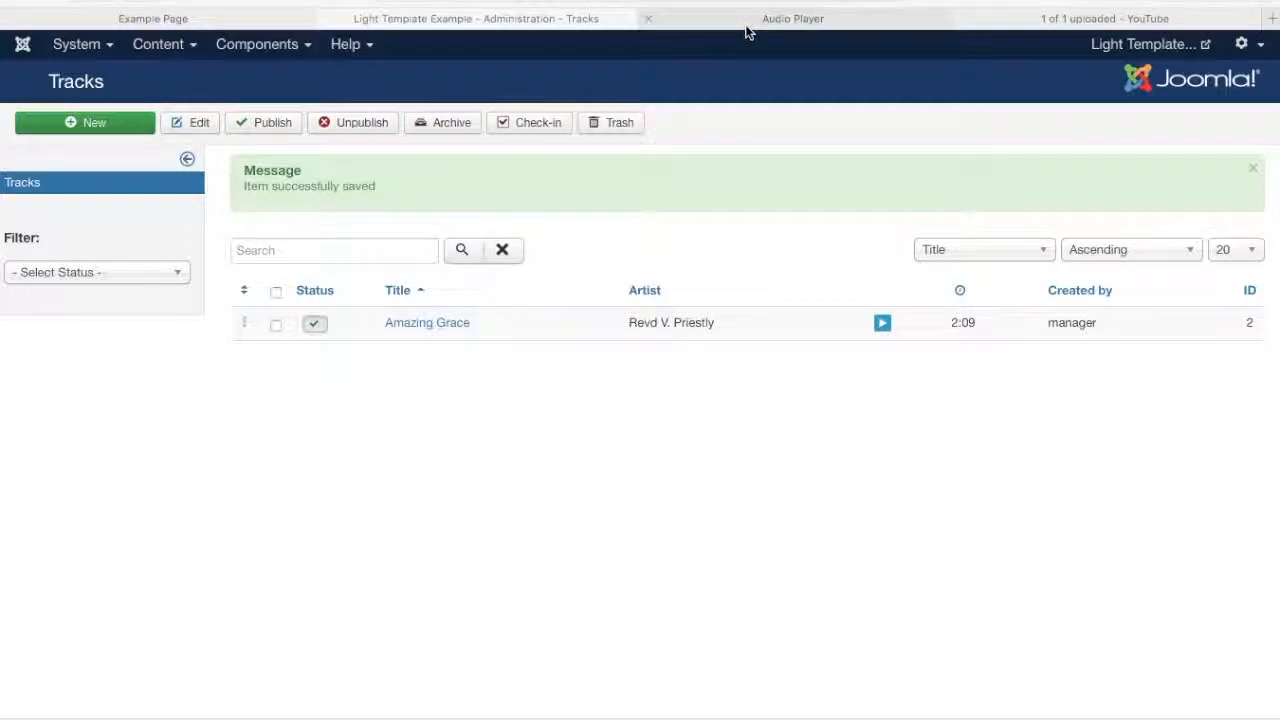
# Switch to the Audio Player tab and scroll to the Amazing Grace listing.
pyautogui.click(793, 18)
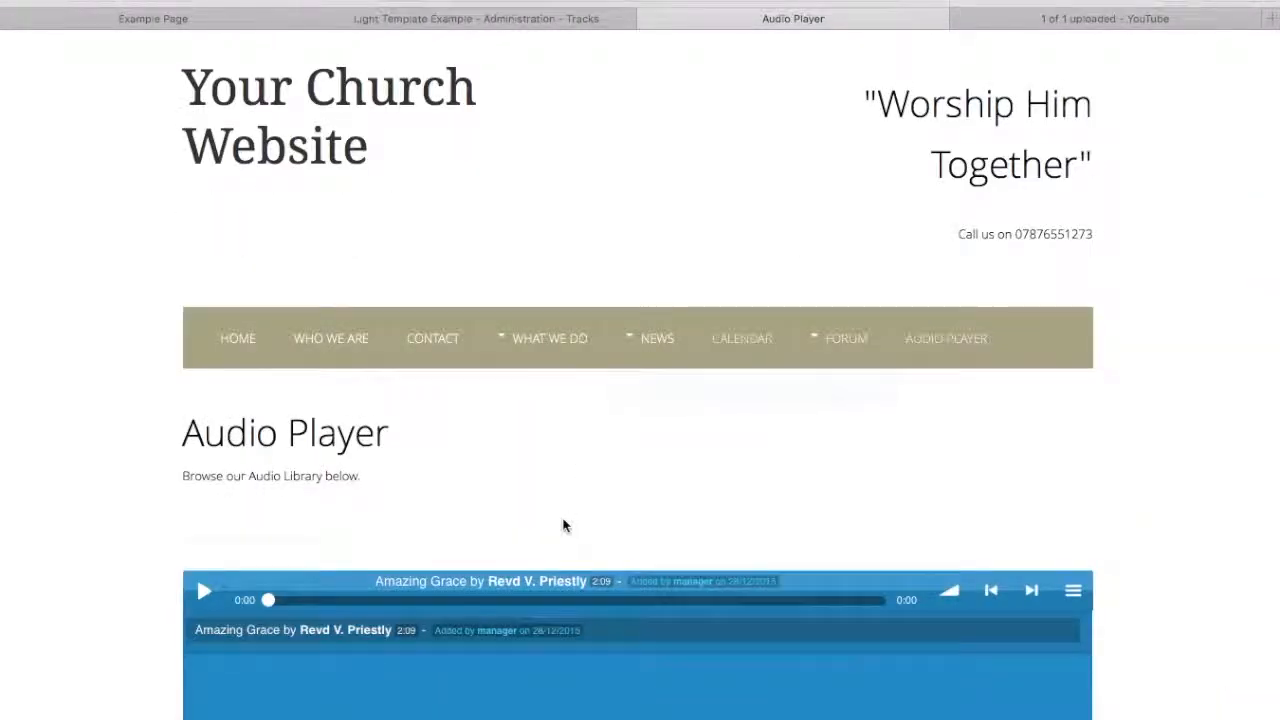
pyautogui.scroll(-3)
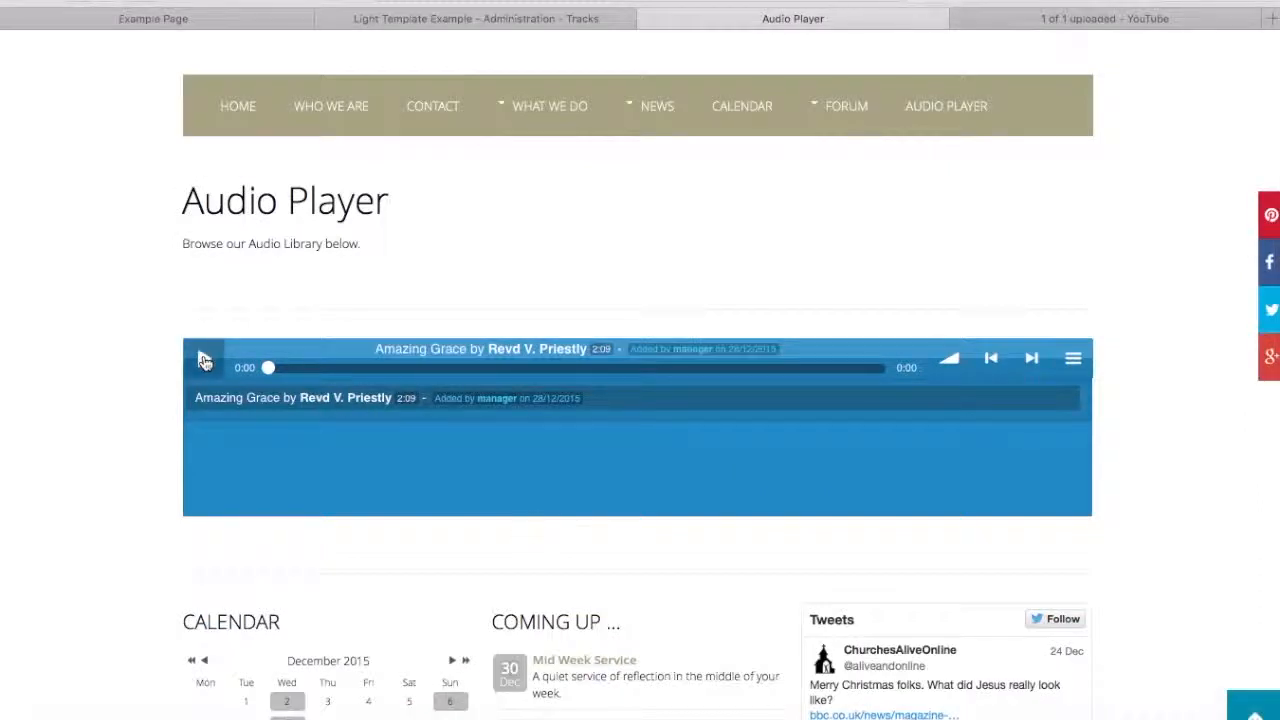
# Play Amazing Grace, show the playlist, and pause at 0:11.
pyautogui.click(203, 357)
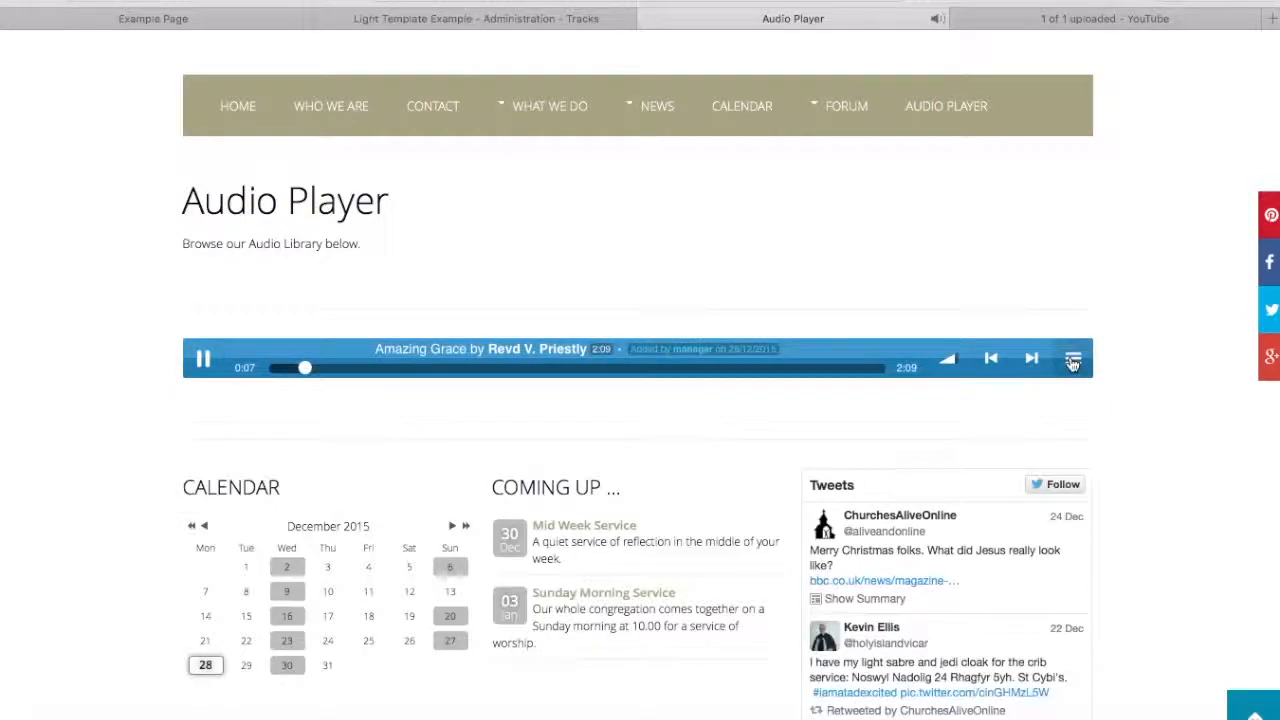
pyautogui.click(1073, 358)
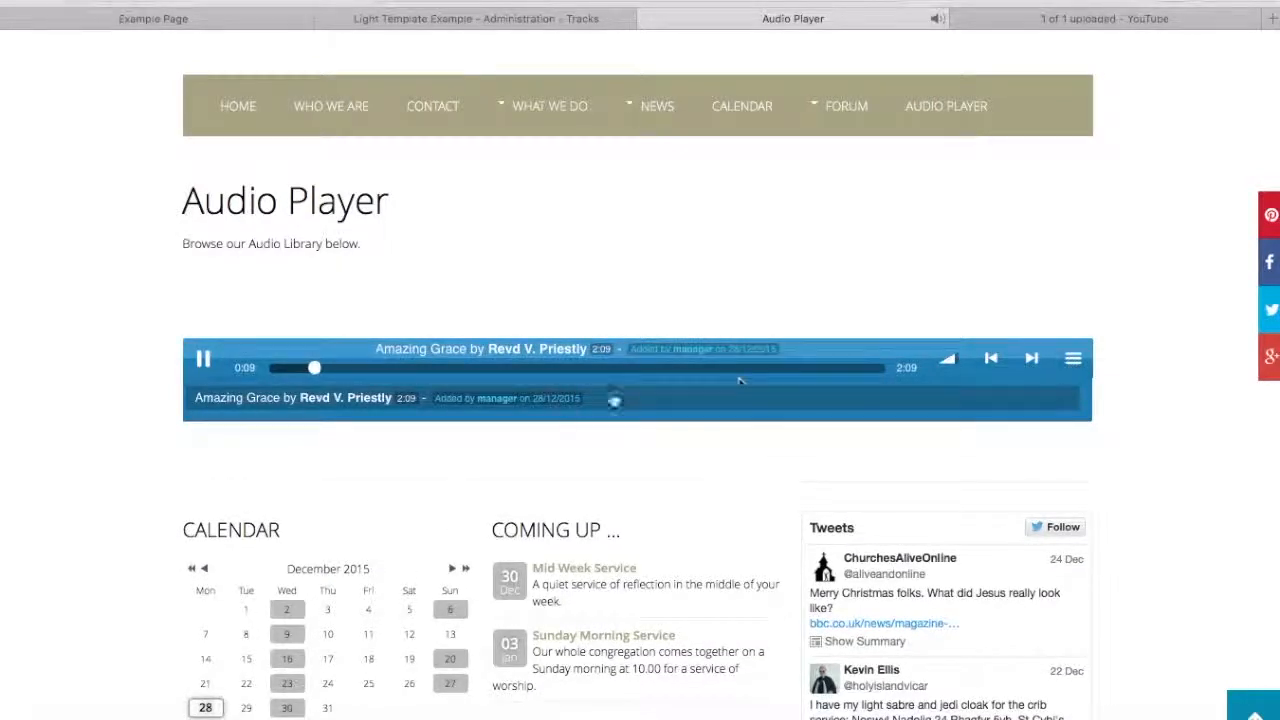
pyautogui.click(203, 358)
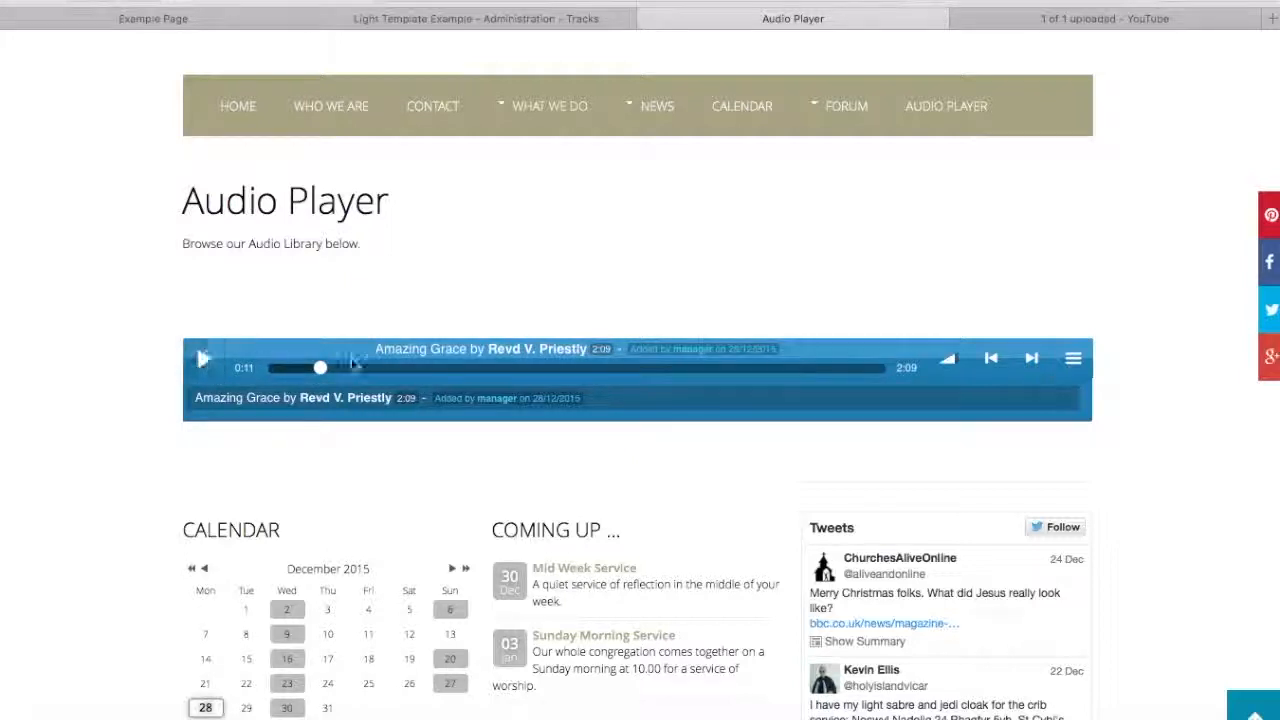